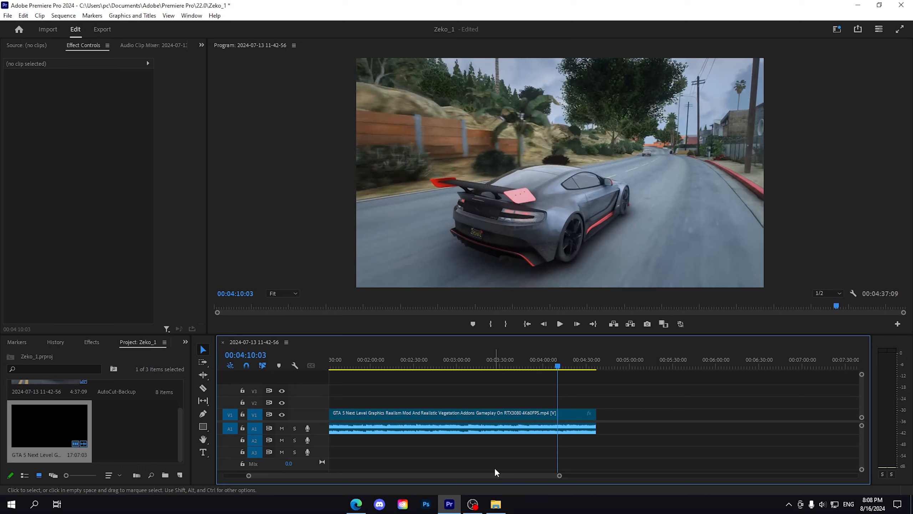
{"action": "mouse_move", "coordinate": [507, 460]}
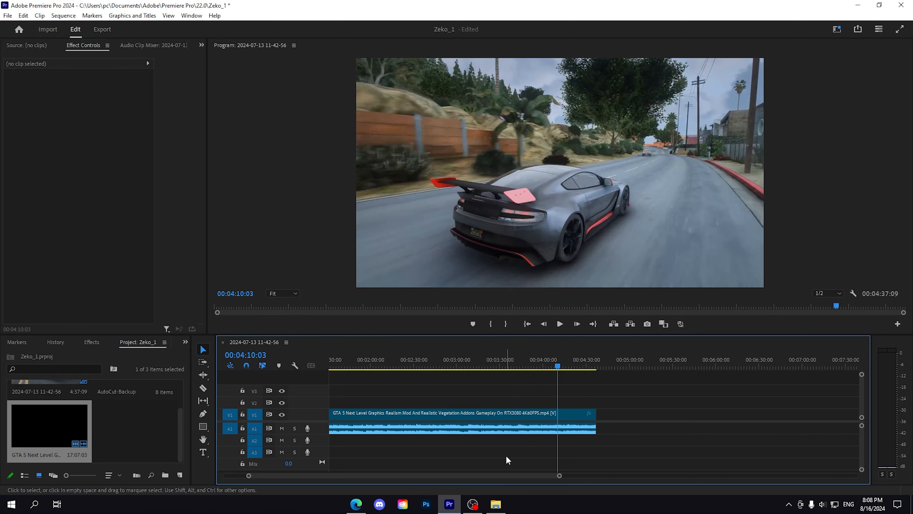
{"action": "mouse_move", "coordinate": [604, 405]}
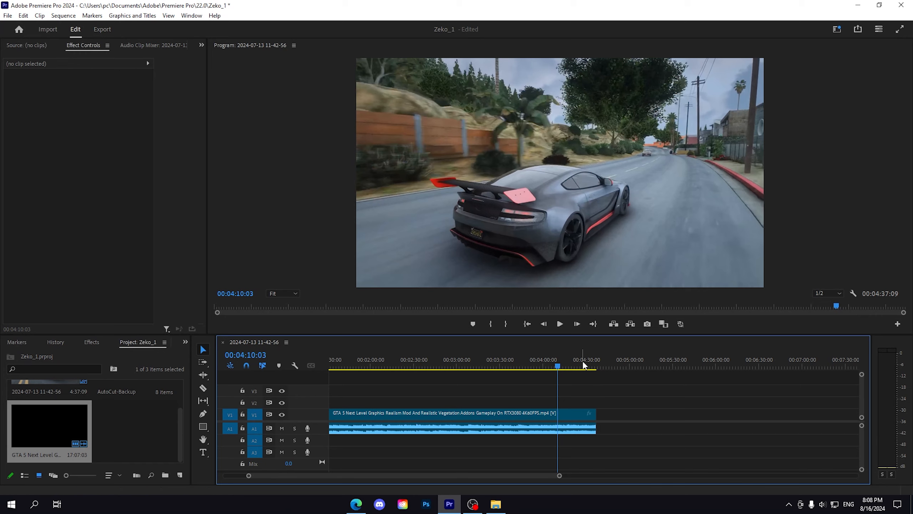
{"action": "mouse_move", "coordinate": [575, 366]}
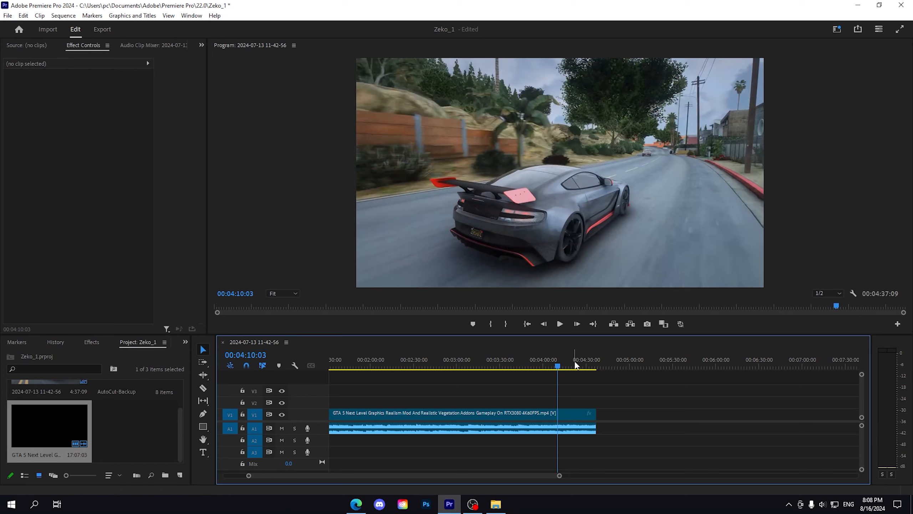
Step: Move to the end of the gameplay clip and preview its final audio
{"action": "left_click", "coordinate": [560, 324]}
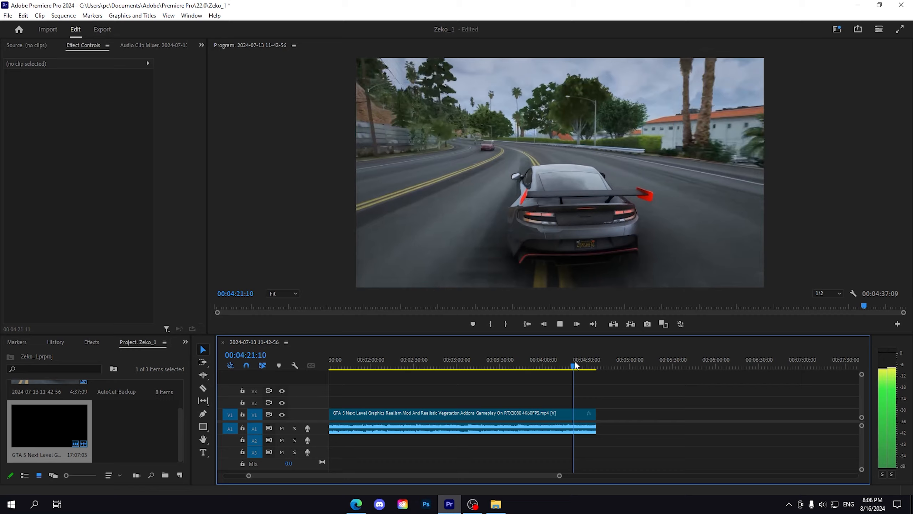
{"action": "left_click", "coordinate": [561, 324]}
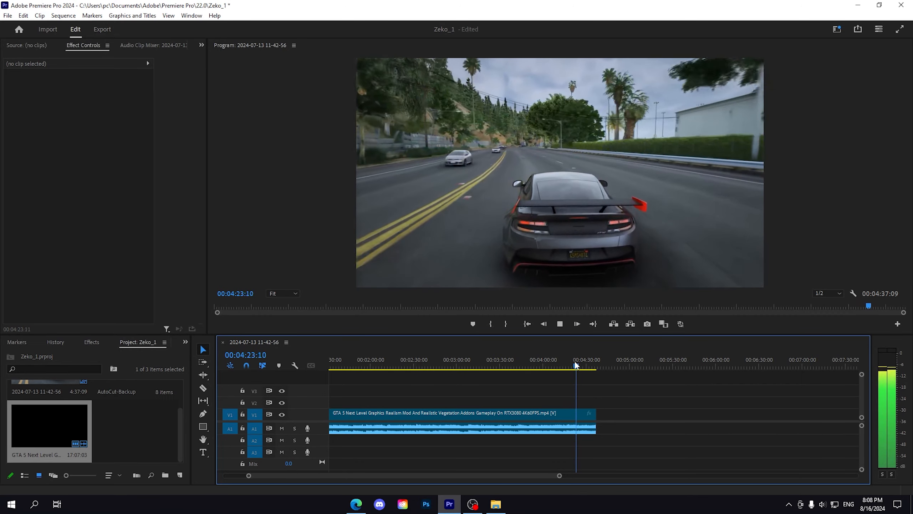
{"action": "left_click", "coordinate": [560, 323]}
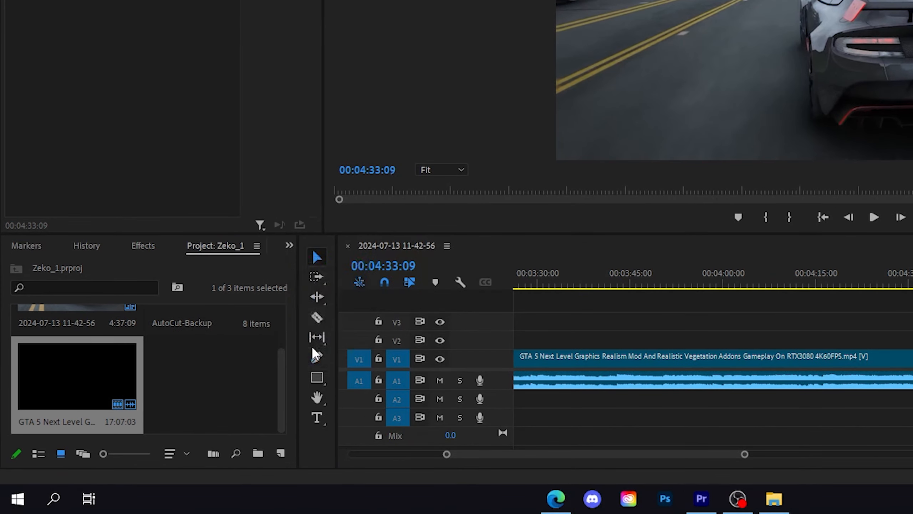
Step: List the Crossfade audio transitions in the Effects panel and select Constant Gain
{"action": "left_click", "coordinate": [143, 245]}
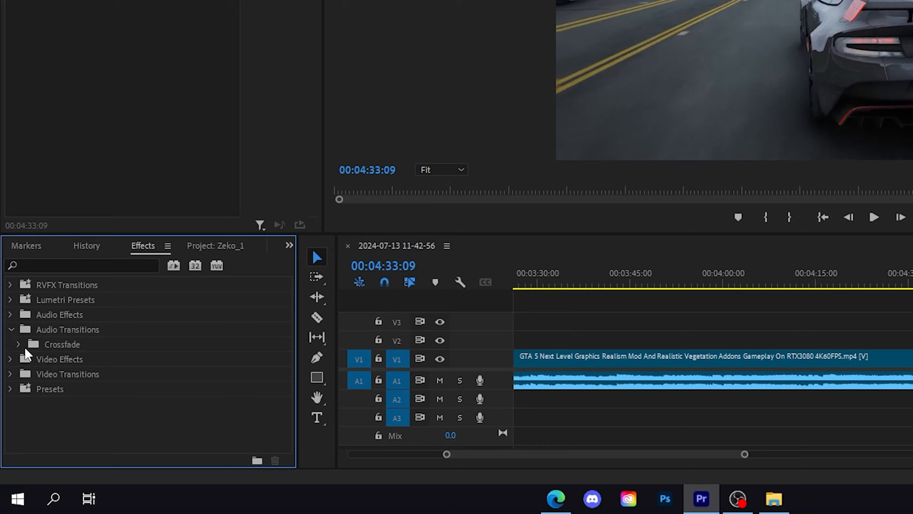
{"action": "left_click", "coordinate": [18, 344]}
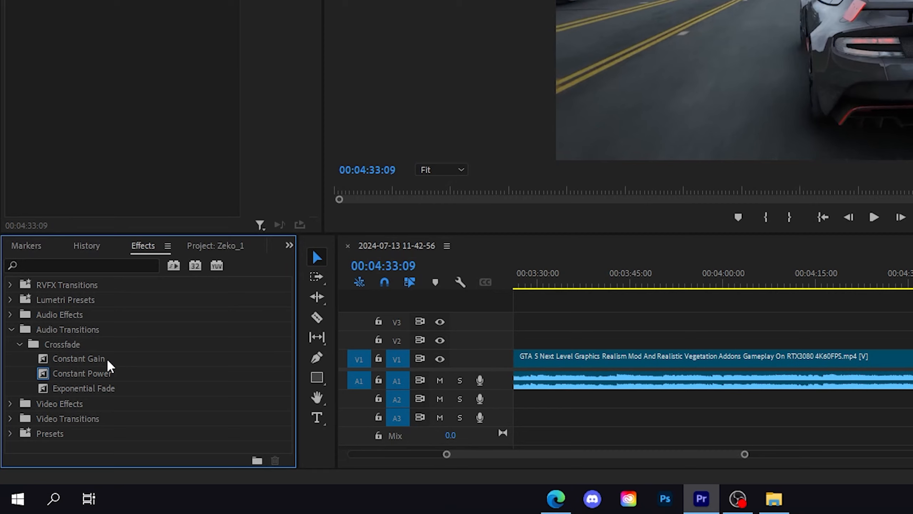
{"action": "left_click", "coordinate": [78, 359]}
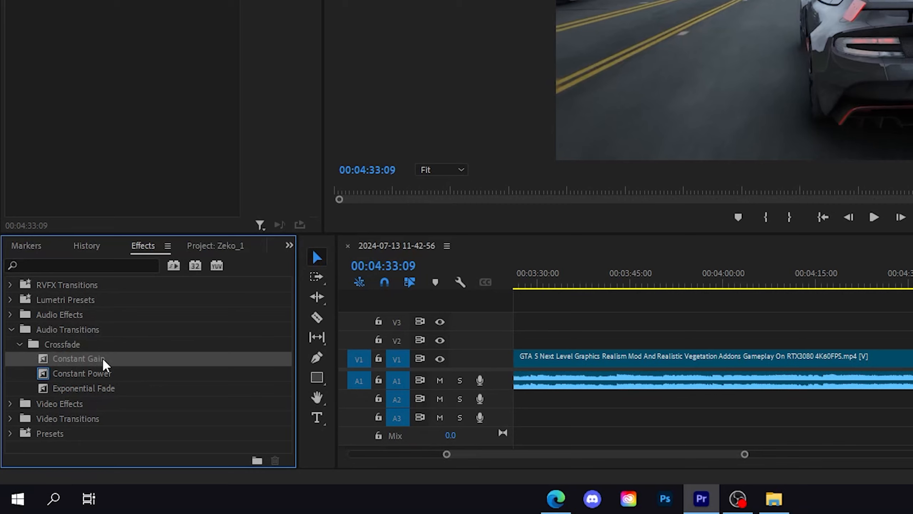
{"action": "mouse_move", "coordinate": [123, 379]}
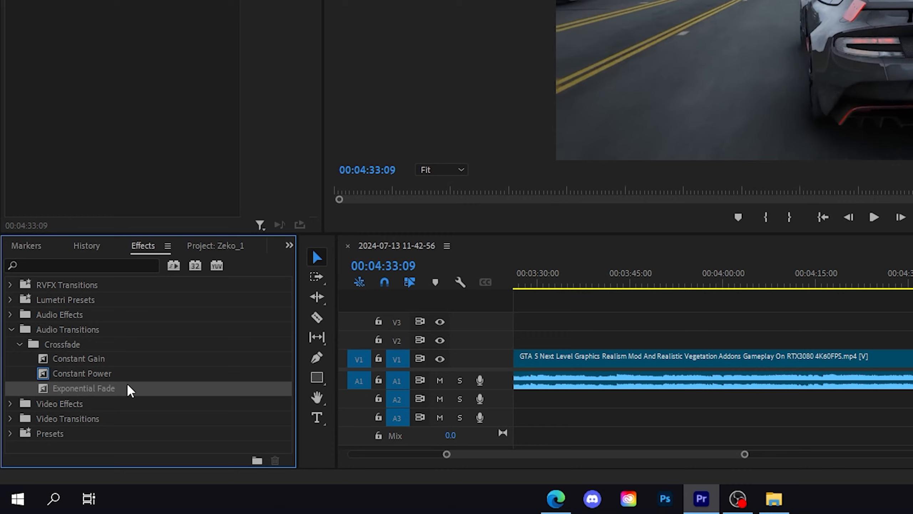
{"action": "mouse_move", "coordinate": [94, 360]}
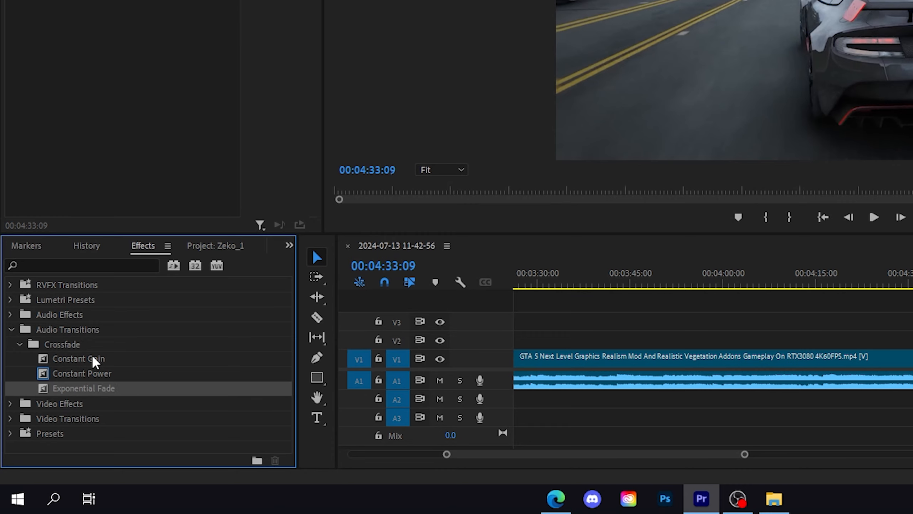
{"action": "left_click", "coordinate": [80, 358]}
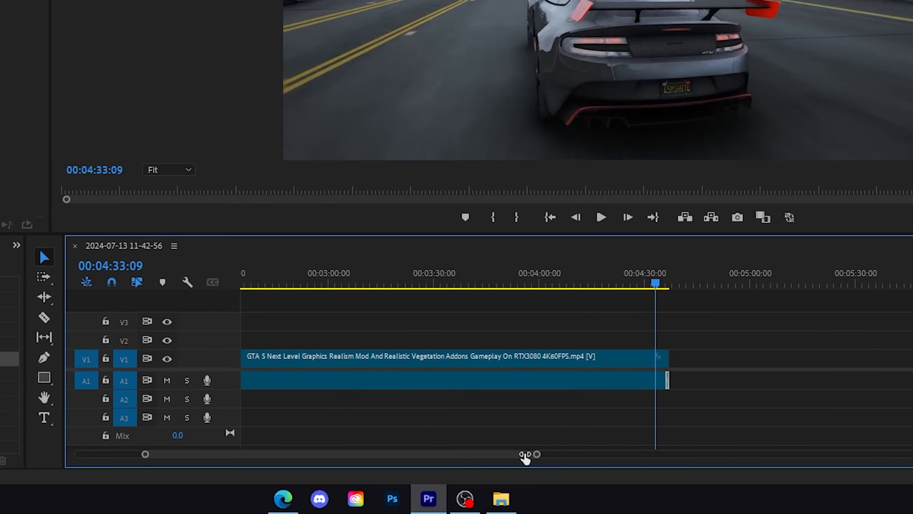
Step: Zoom the timeline in on the final seconds of the clip's audio
{"action": "left_click_drag", "start_coordinate": [525, 453], "coordinate": [372, 453]}
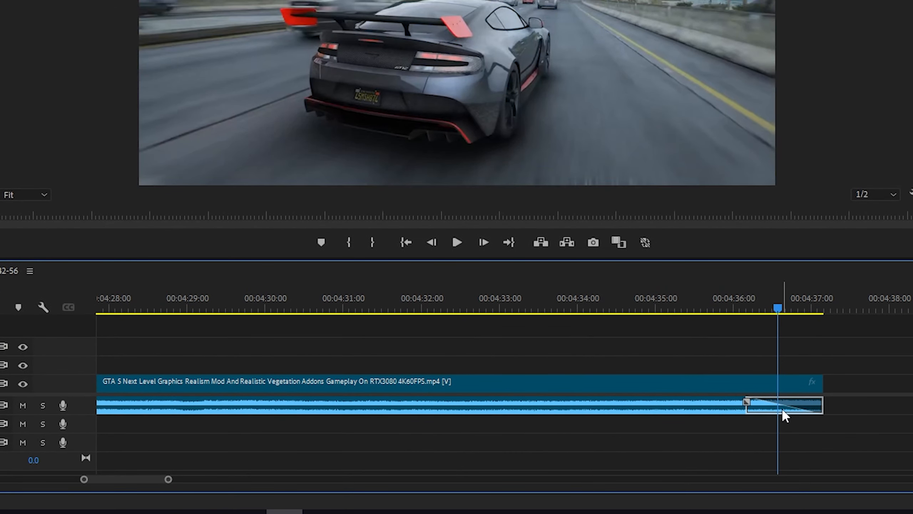
{"action": "mouse_move", "coordinate": [706, 314]}
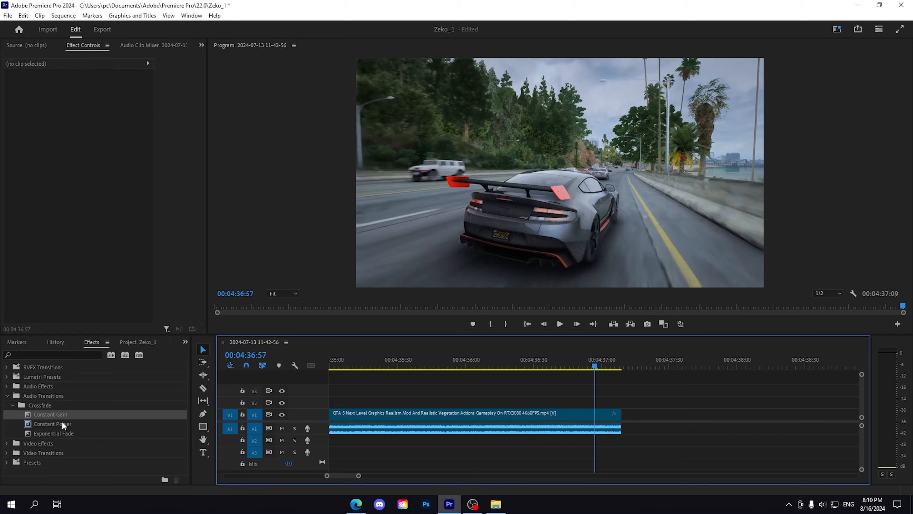
Step: Apply a crossfade to the end of the A1 audio clip and select the new fade-out
{"action": "left_click", "coordinate": [53, 424]}
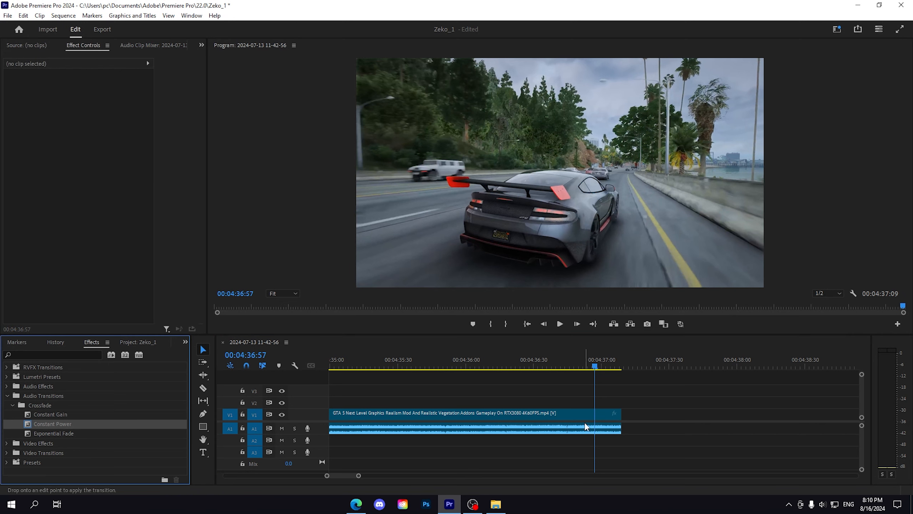
{"action": "left_click", "coordinate": [486, 429]}
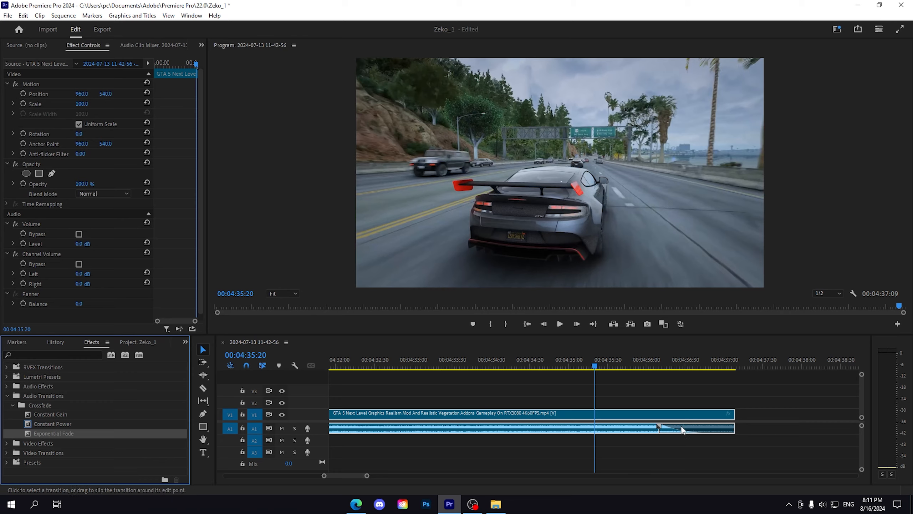
{"action": "left_click", "coordinate": [560, 324]}
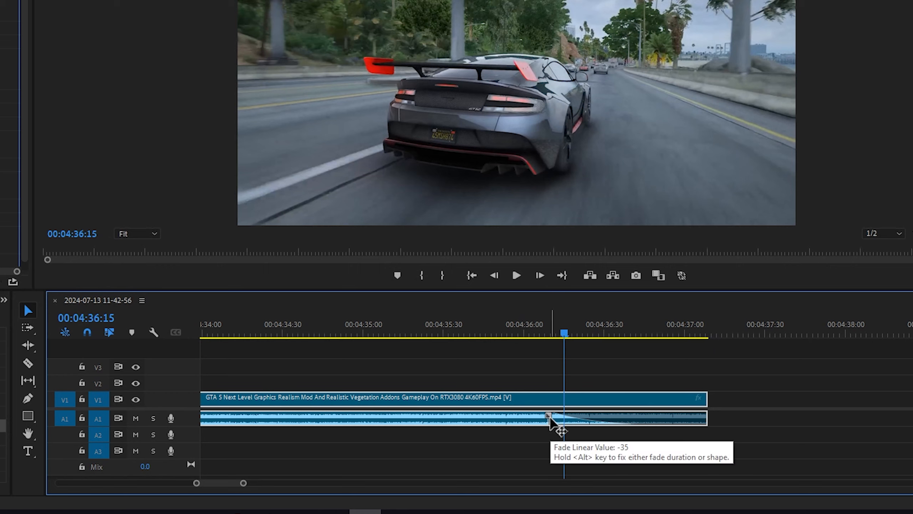
Step: Resize the fade-out by its edge until it is shorter, then bring up its Set Transition Duration setting
{"action": "left_click_drag", "start_coordinate": [547, 416], "coordinate": [457, 416]}
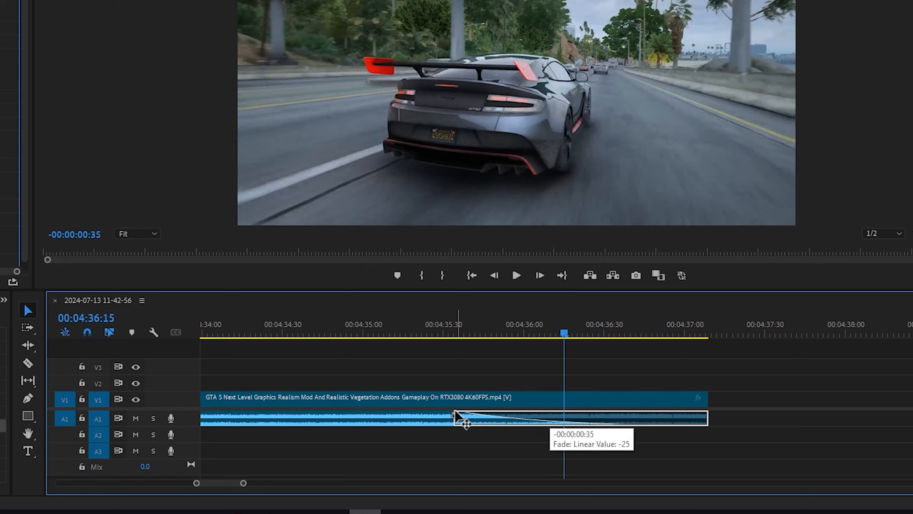
{"action": "left_click_drag", "start_coordinate": [460, 417], "coordinate": [390, 416]}
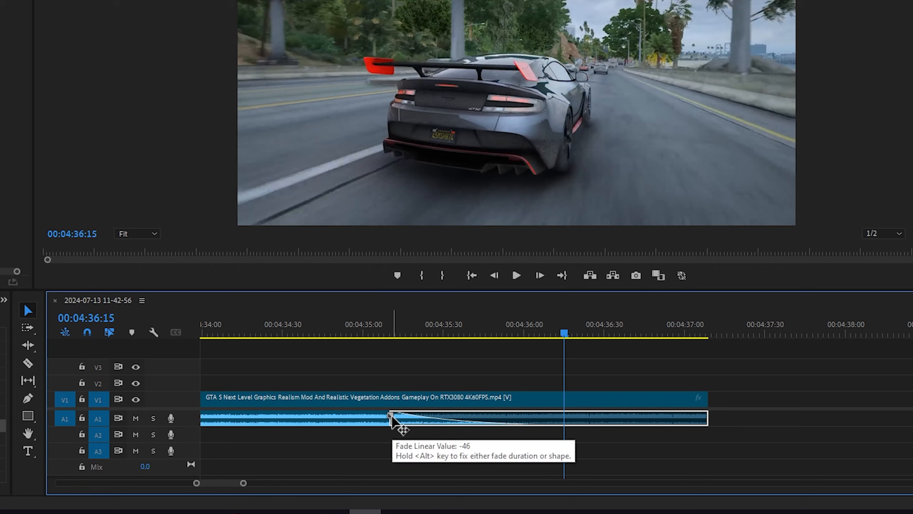
{"action": "left_click_drag", "start_coordinate": [390, 417], "coordinate": [487, 417]}
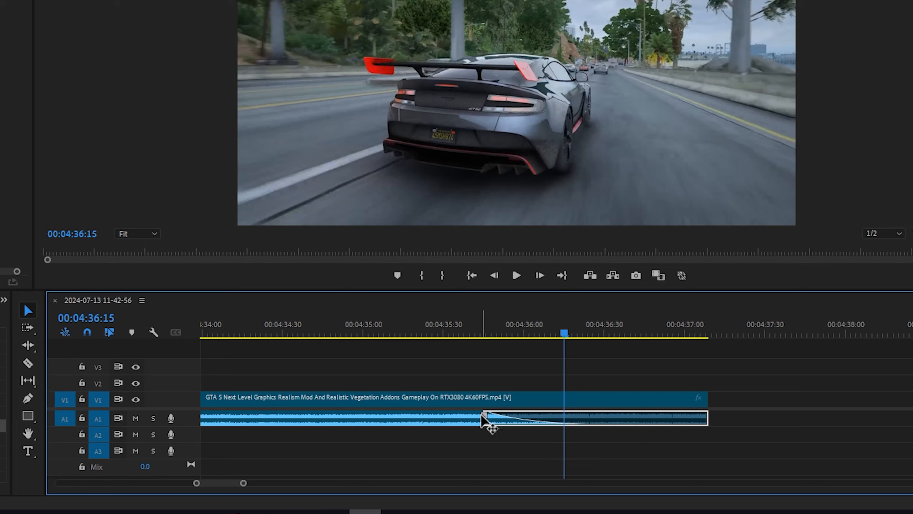
{"action": "left_click_drag", "start_coordinate": [493, 418], "coordinate": [455, 418]}
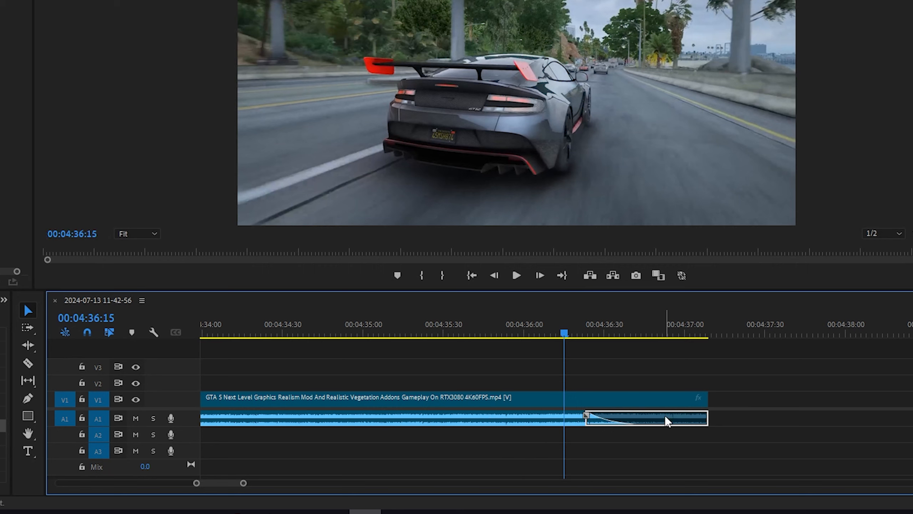
{"action": "double_click", "coordinate": [647, 421]}
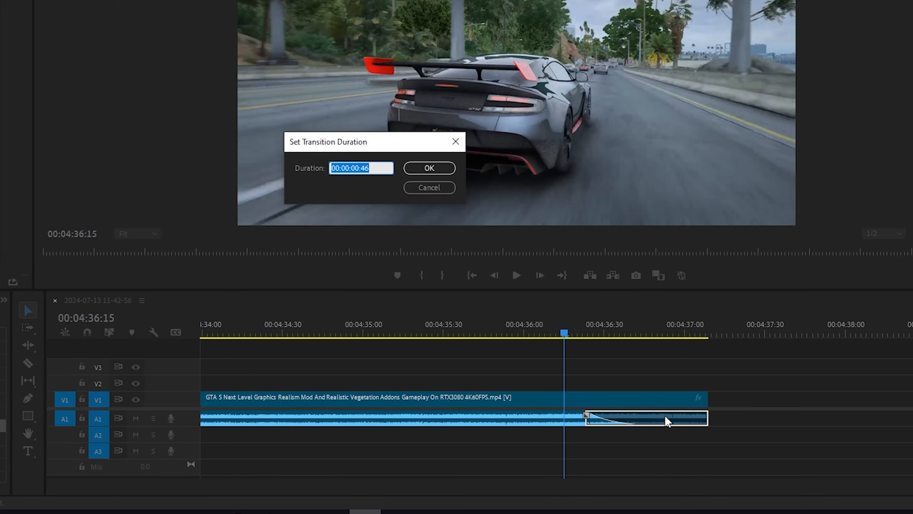
Step: Confirm the 00:00:00:46 fade-out duration and adjust where the fade-out begins
{"action": "left_click", "coordinate": [369, 168]}
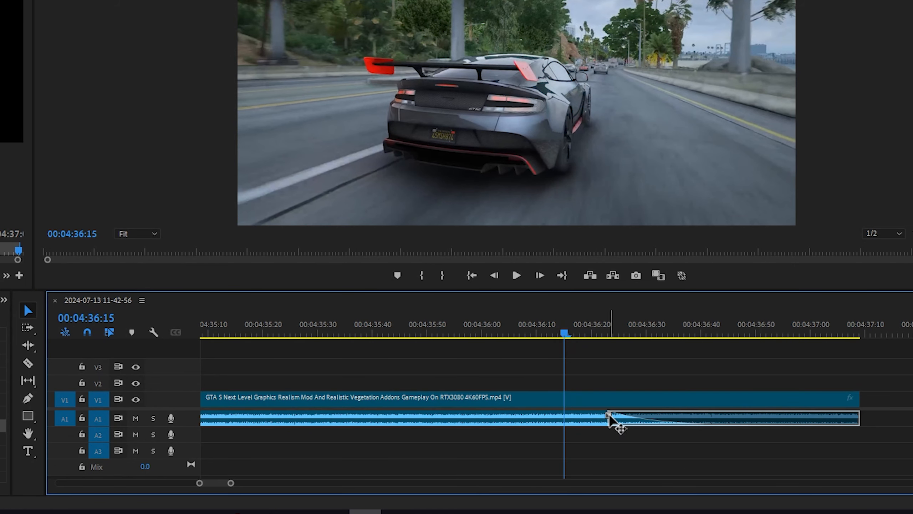
{"action": "left_click_drag", "start_coordinate": [612, 417], "coordinate": [352, 417]}
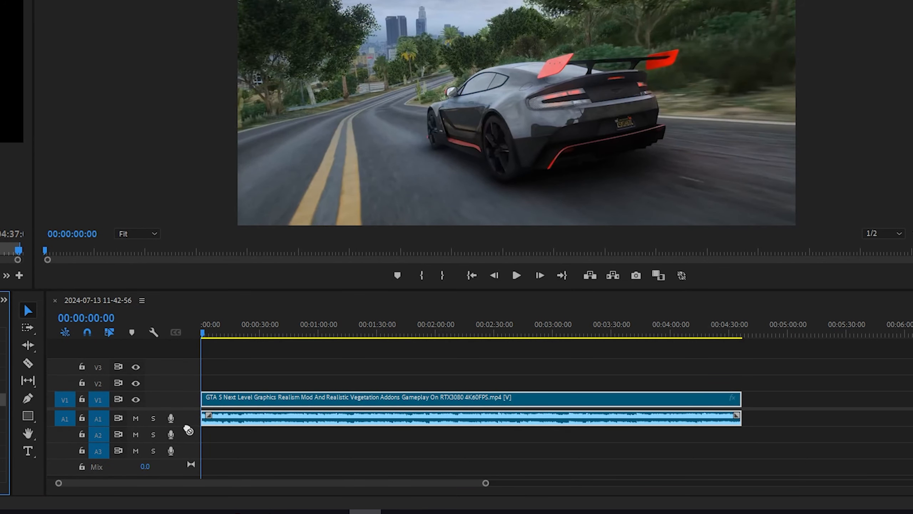
{"action": "mouse_move", "coordinate": [491, 498]}
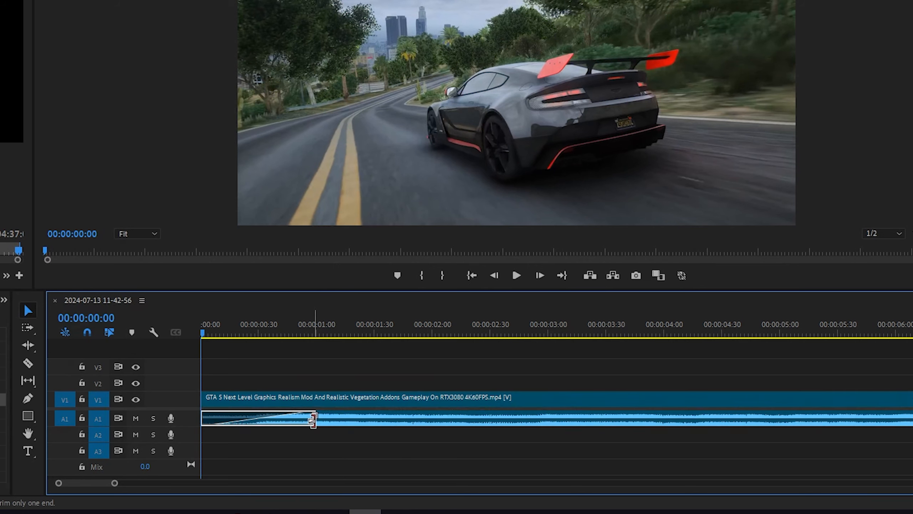
Step: Stretch the start fade-in to roughly 1.5 seconds and play back the beginning
{"action": "left_click_drag", "start_coordinate": [312, 420], "coordinate": [421, 421]}
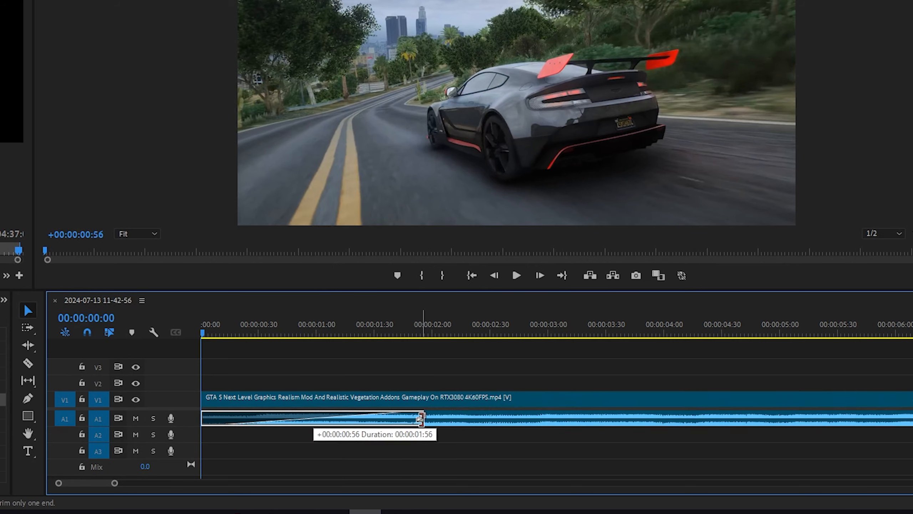
{"action": "left_click", "coordinate": [516, 276]}
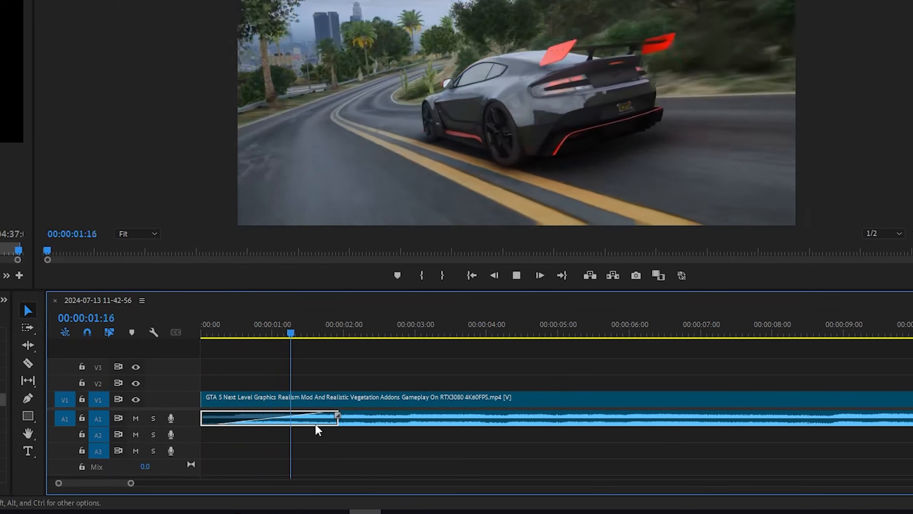